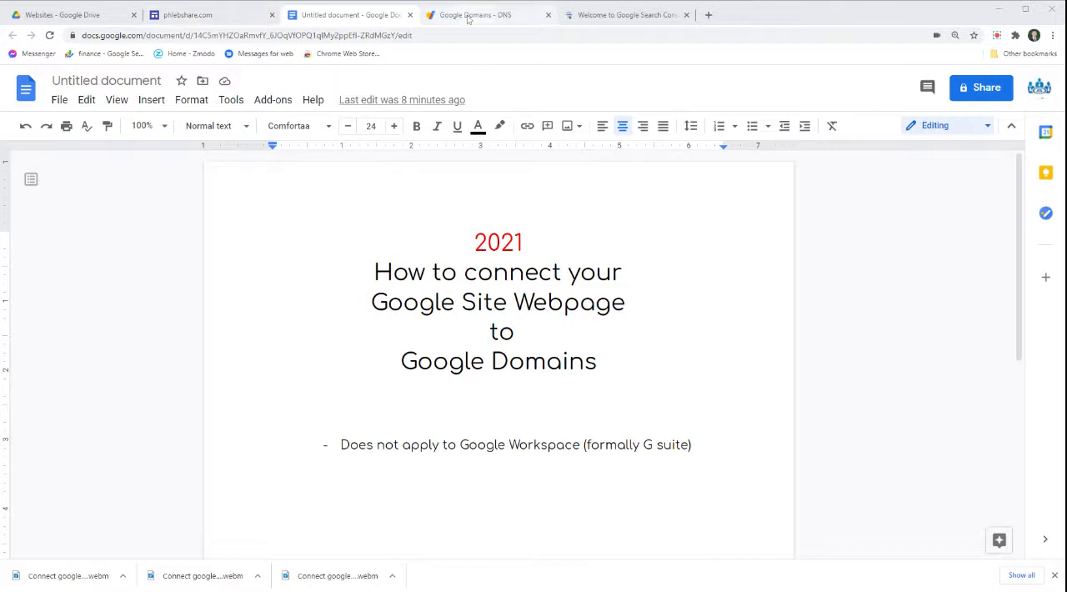
Step: Review phlebshare.com's DNS page: default name servers, no synthetic or custom records yet
left_click(475, 15)
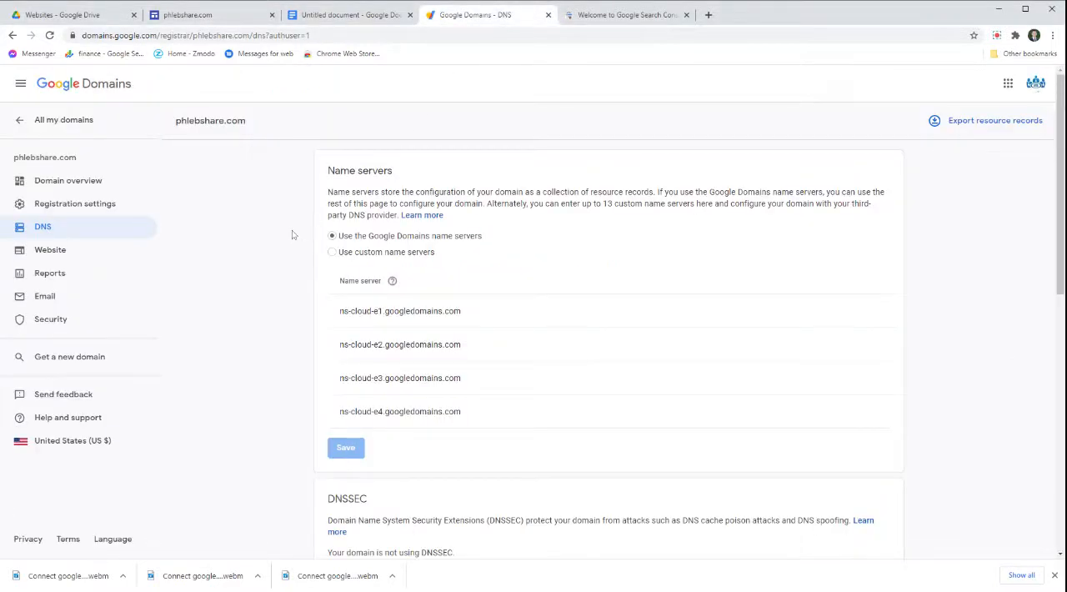
scroll("down", 3)
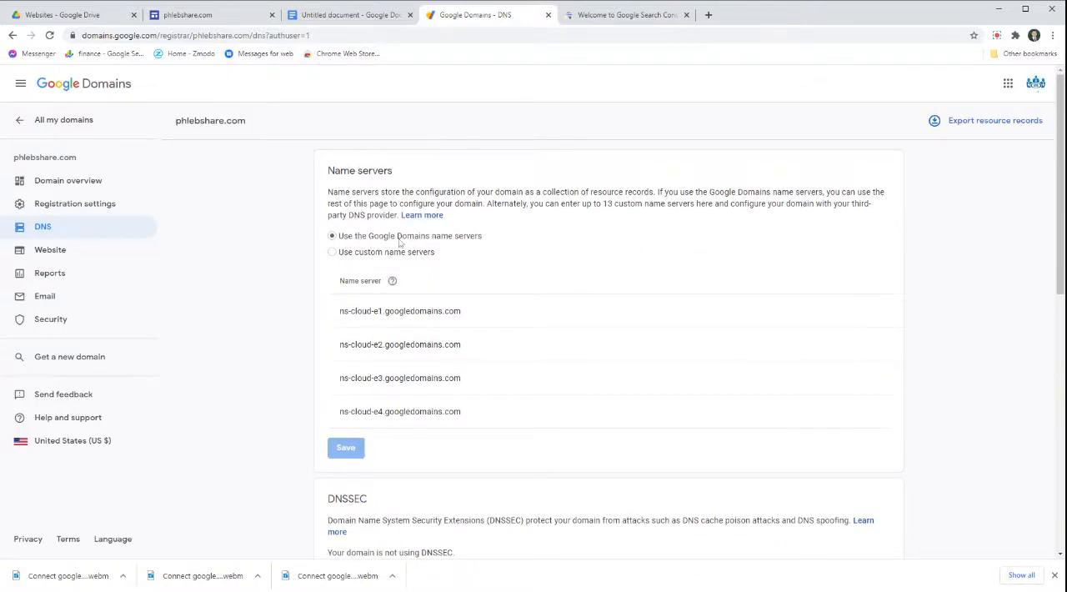
scroll("down", 3)
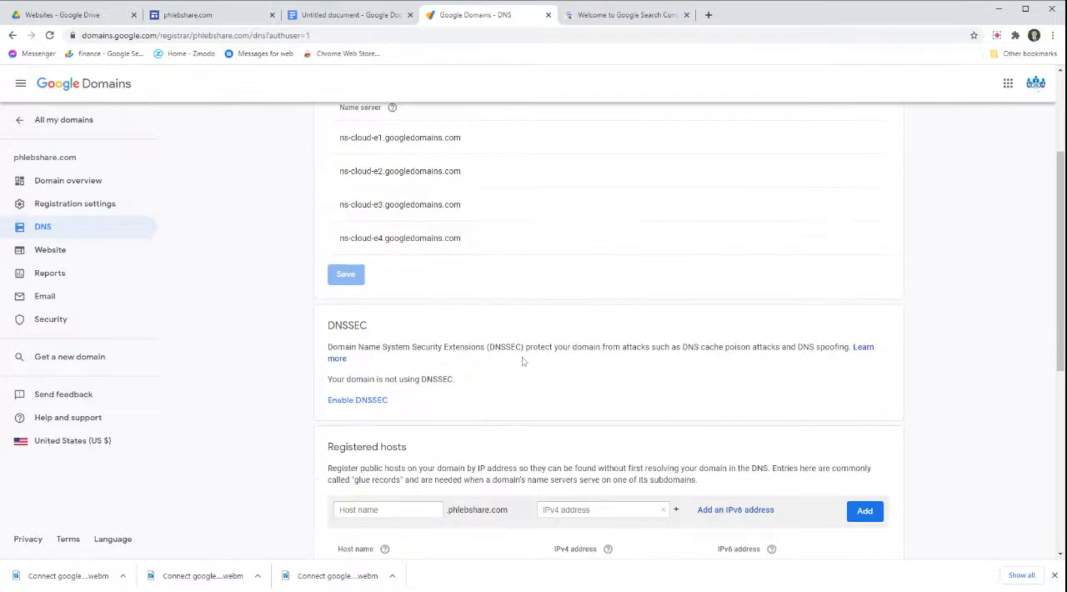
mouse_move(472, 387)
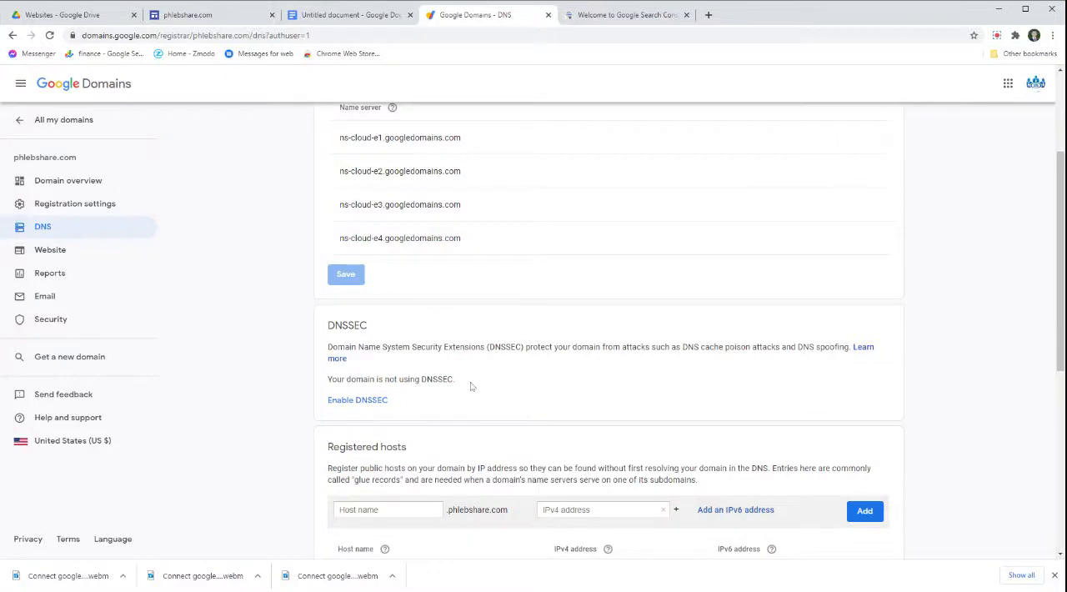
scroll("down", 3)
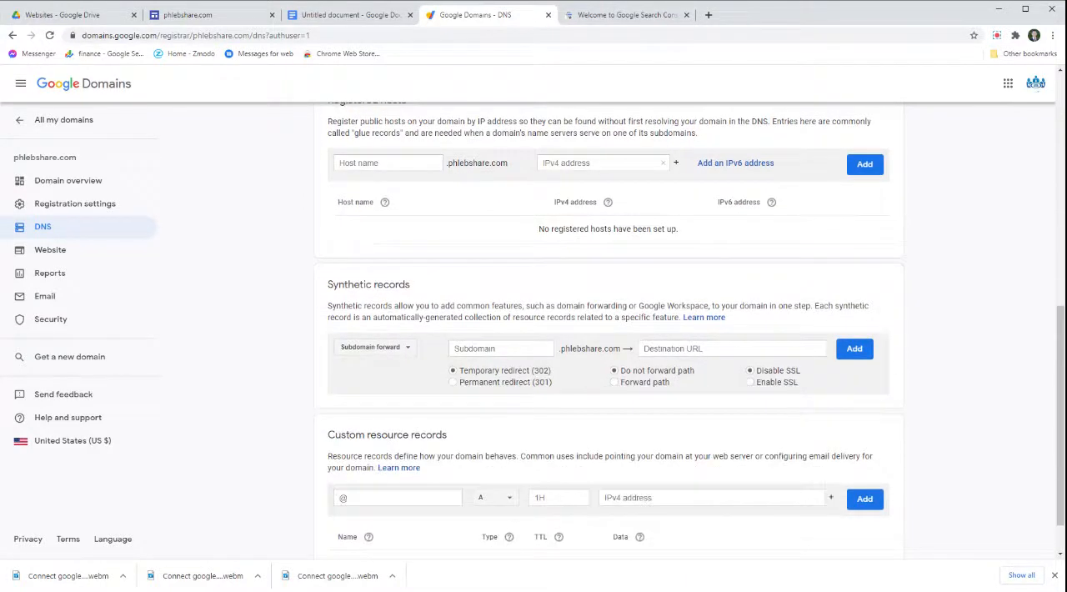
scroll("down", 3)
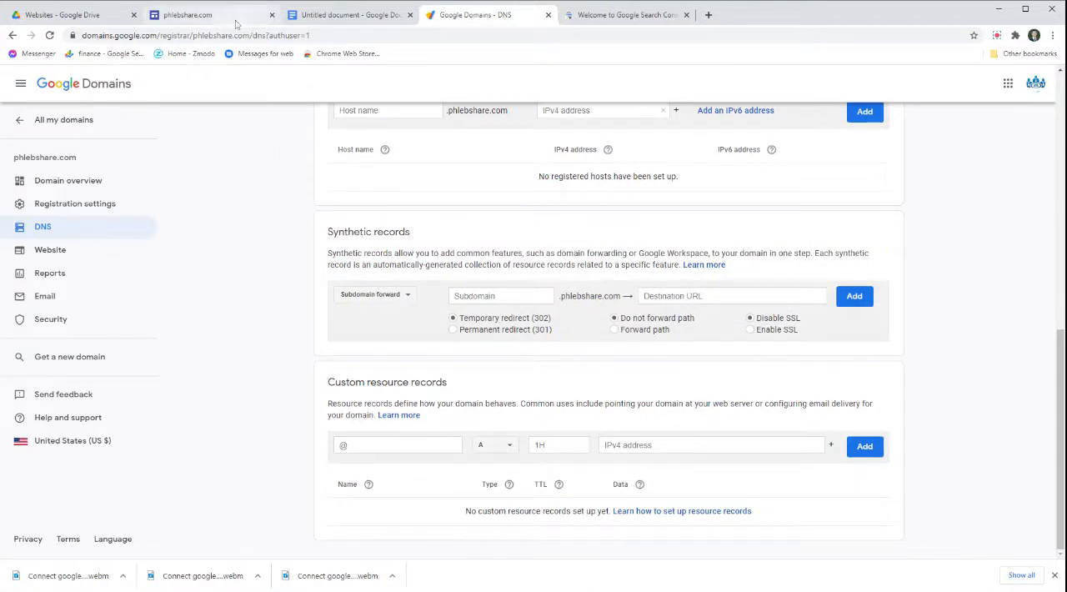
Step: Set the published site's access to Public and publish the phlebshare.com Google Site
left_click(200, 13)
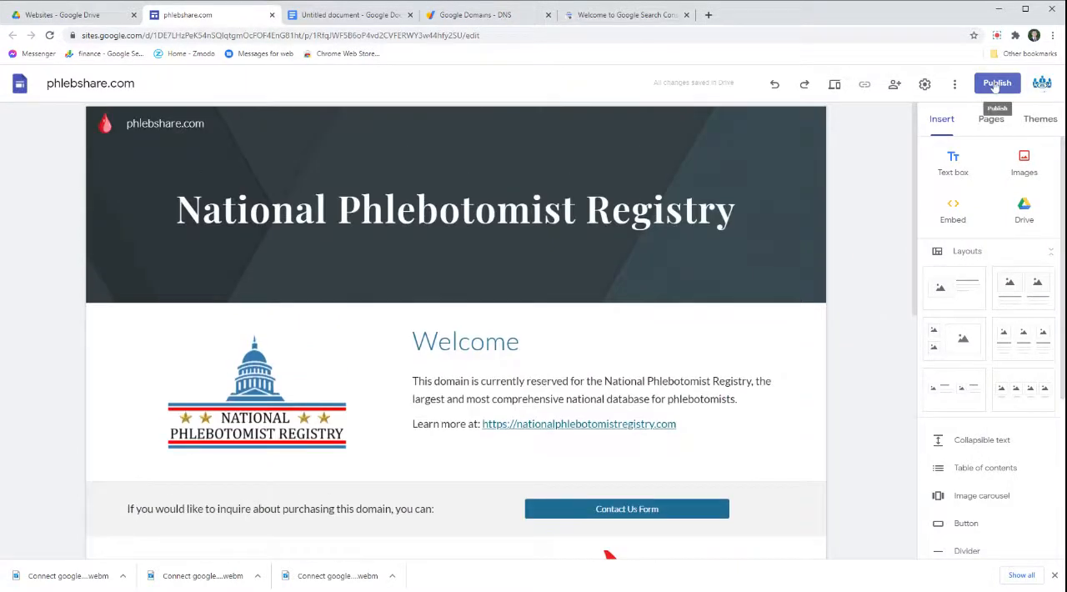
left_click(997, 83)
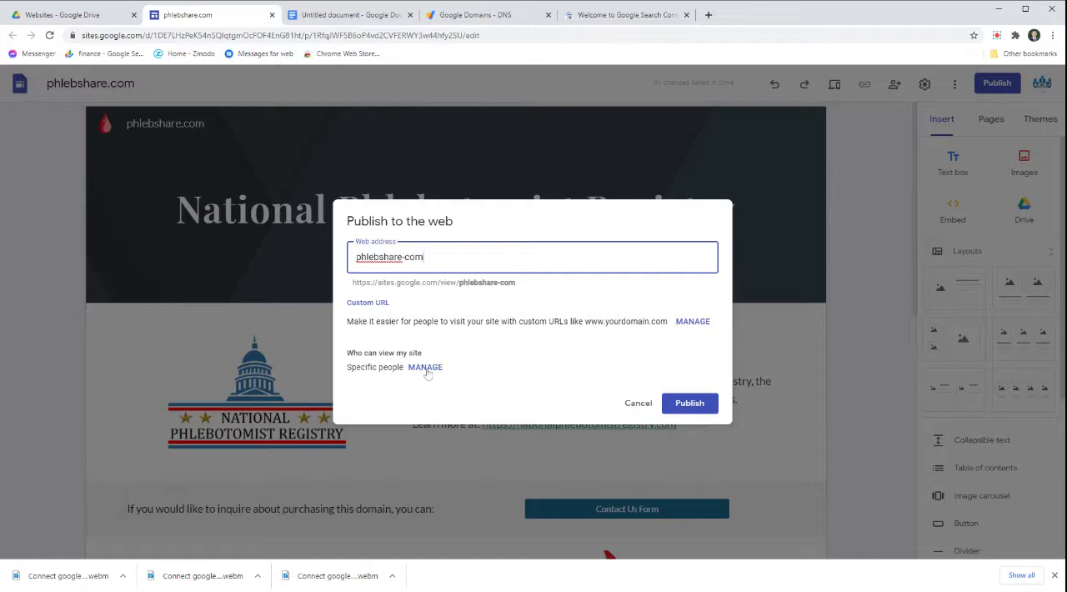
left_click(688, 404)
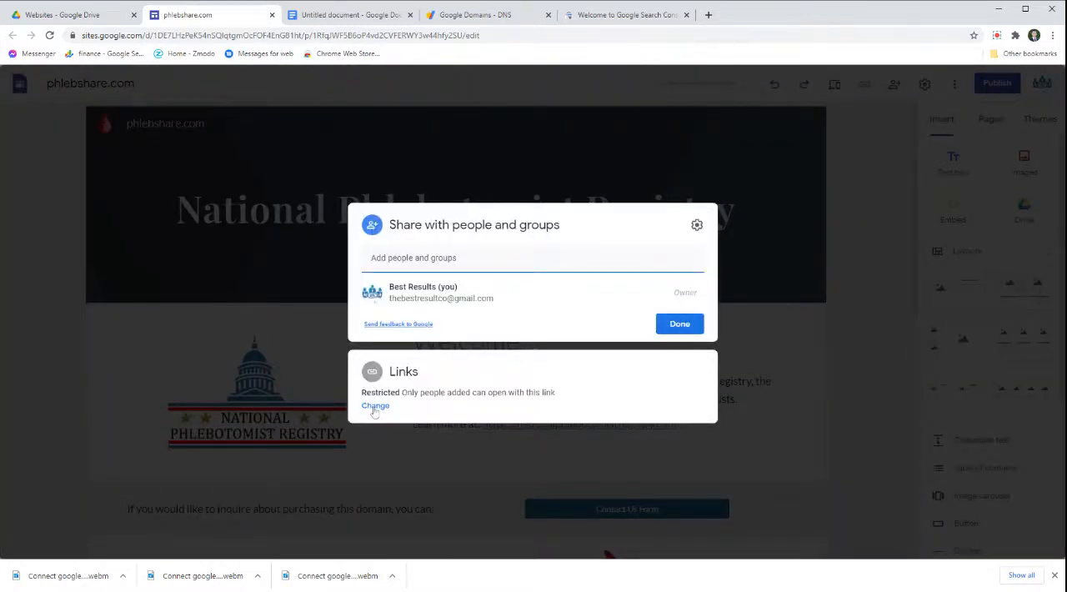
left_click(376, 405)
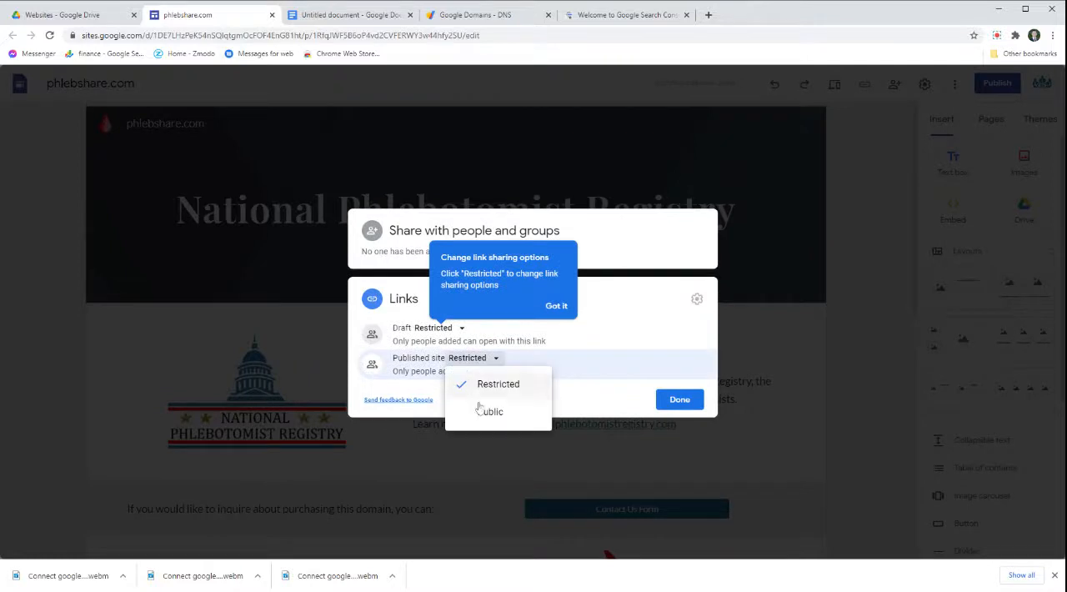
left_click(492, 410)
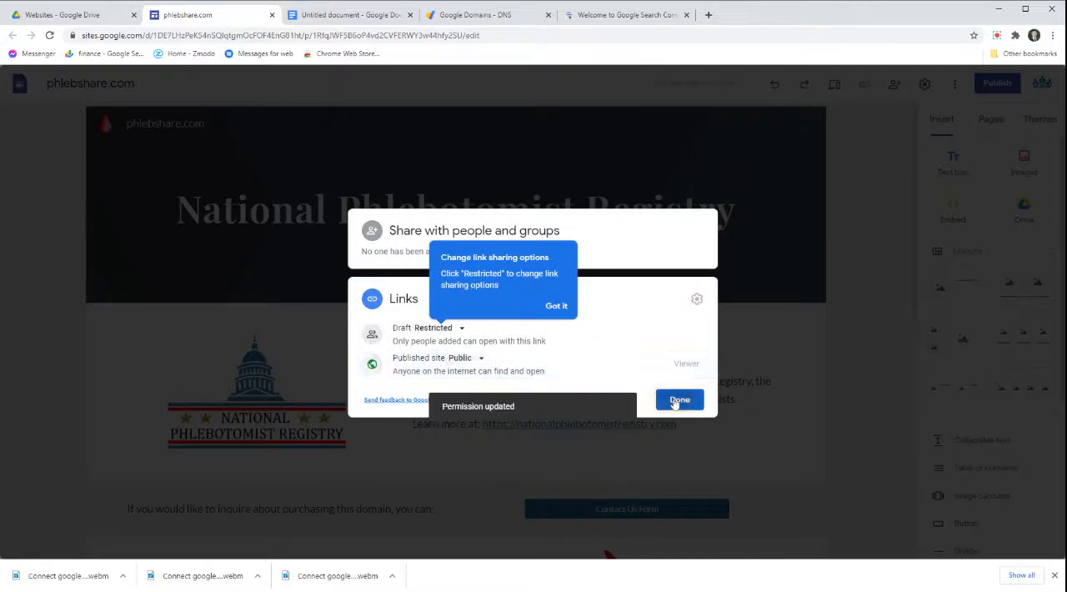
left_click(678, 400)
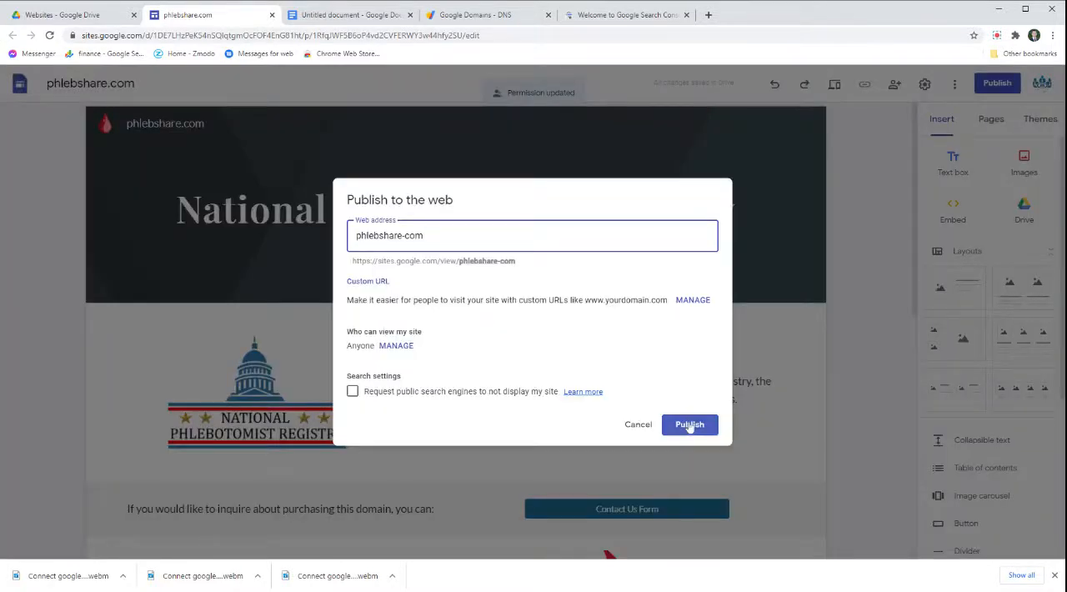
left_click(689, 425)
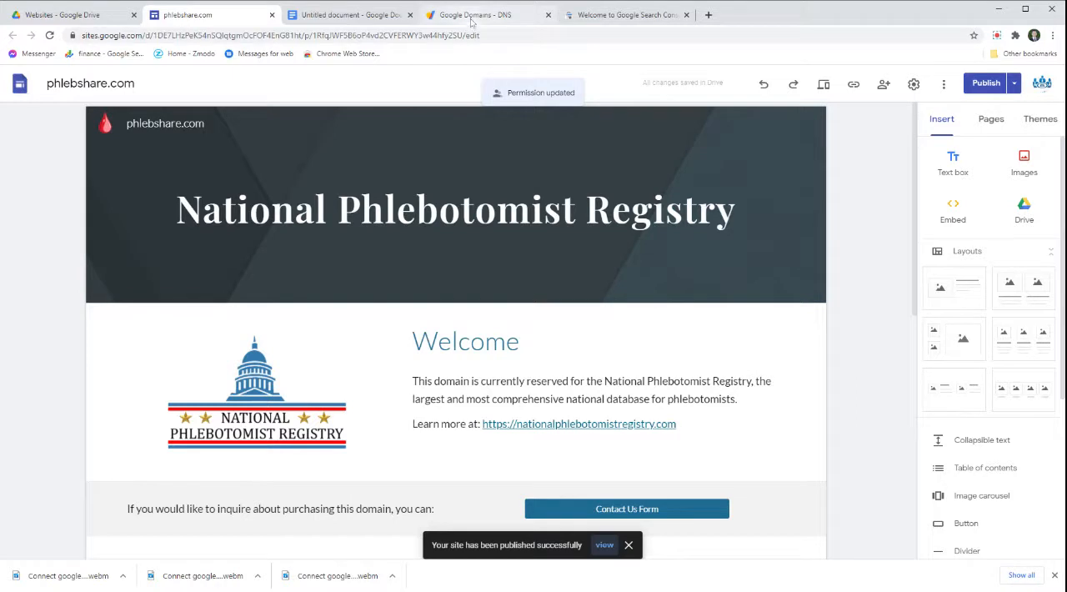
Step: From the domain's Website page, start a Simple site and choose to connect an existing Google Sites site
left_click(475, 13)
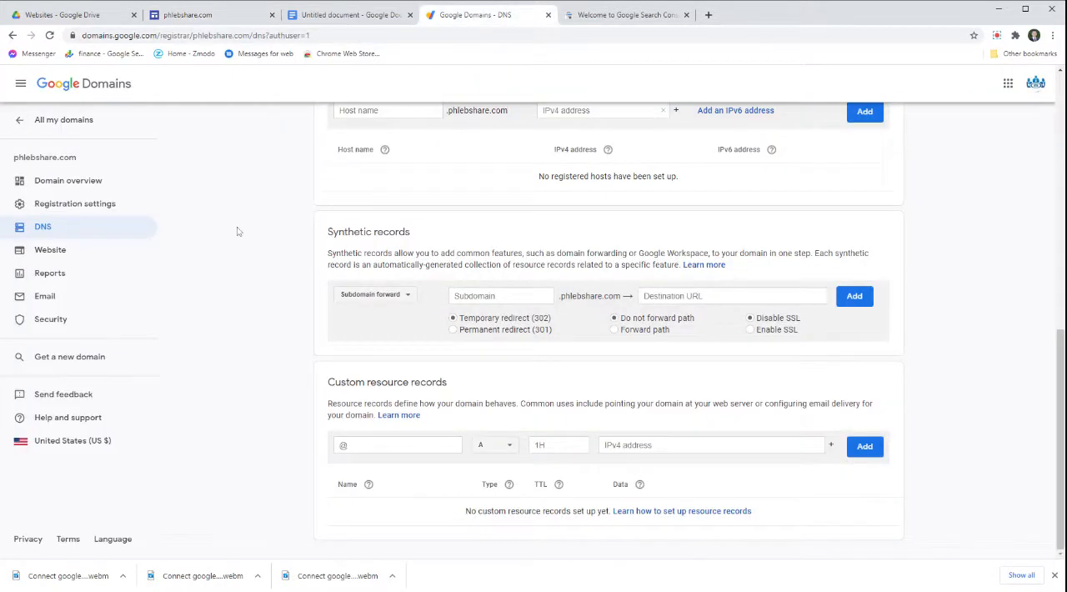
mouse_move(50, 250)
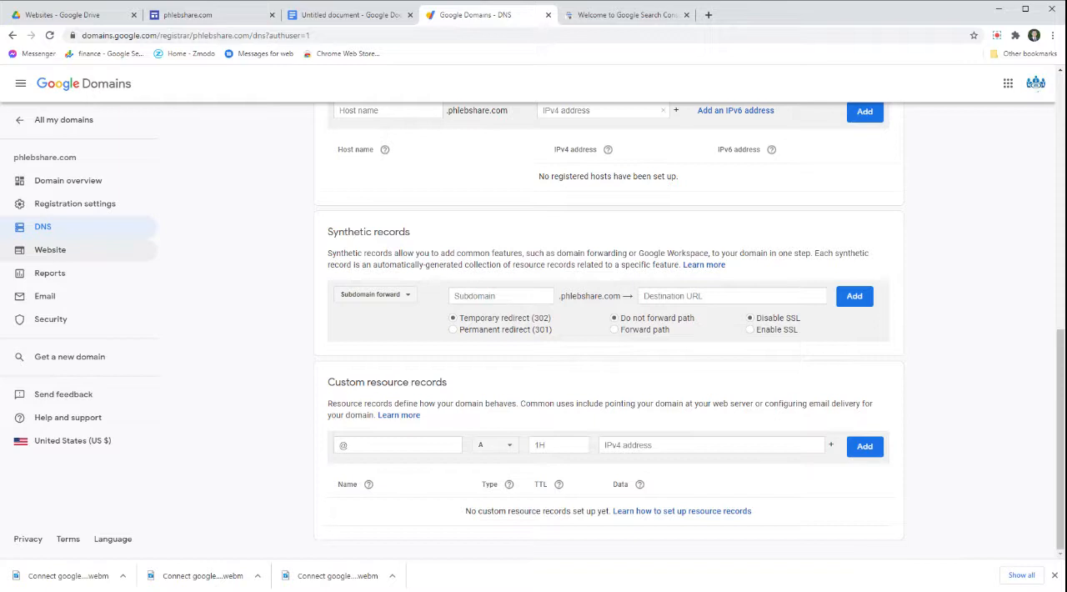
left_click(50, 250)
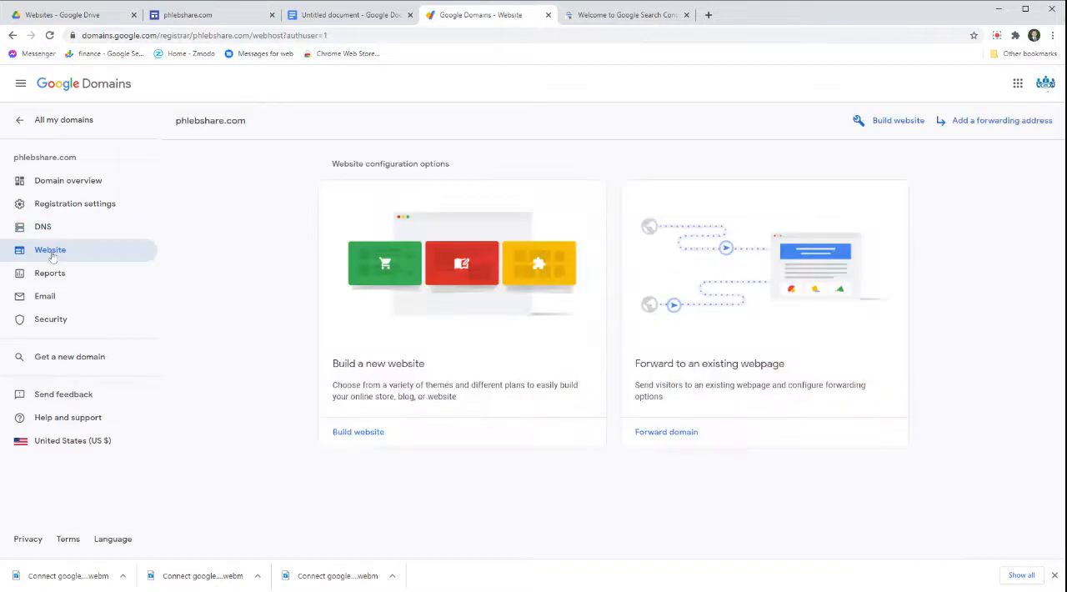
mouse_move(533, 327)
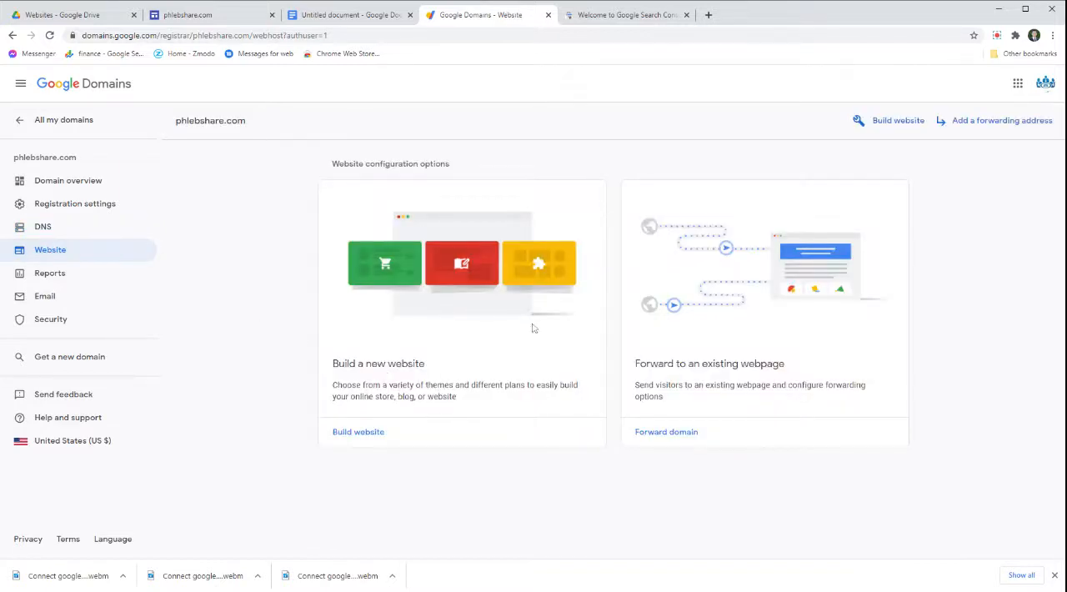
mouse_move(387, 479)
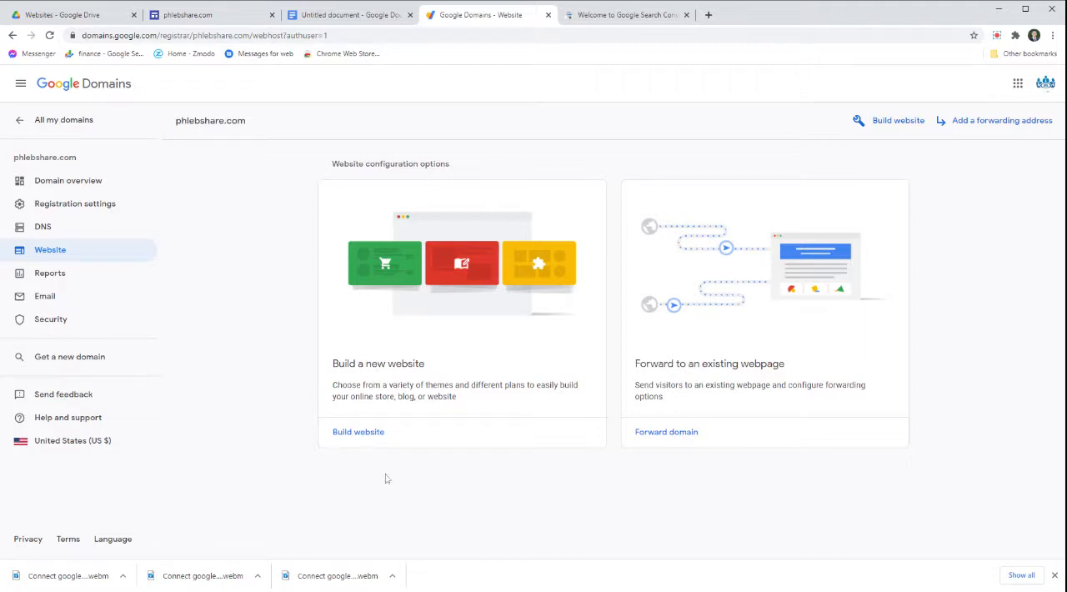
left_click(357, 431)
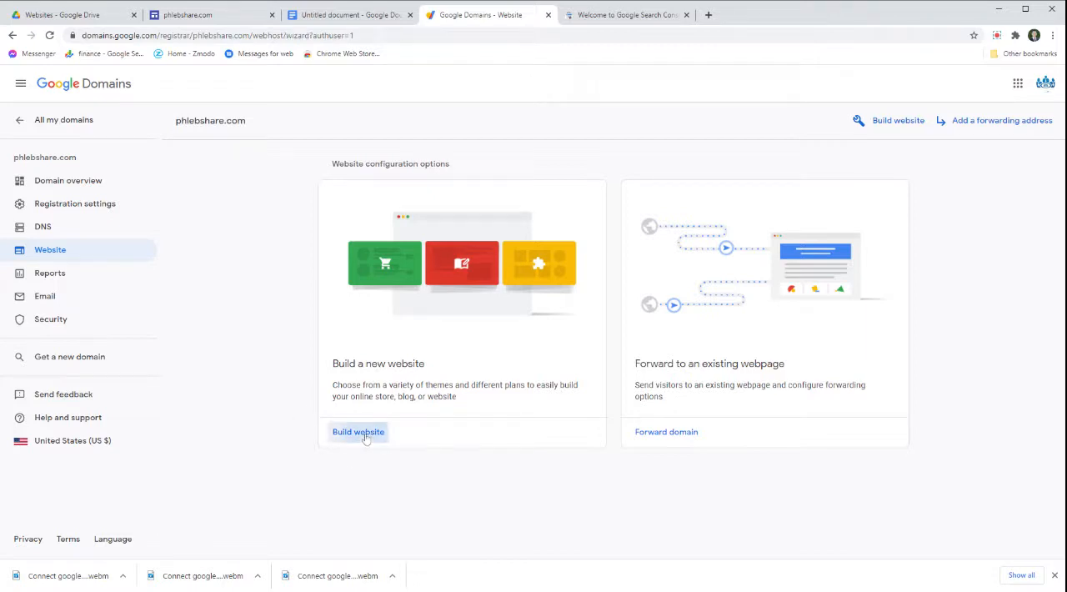
left_click(357, 432)
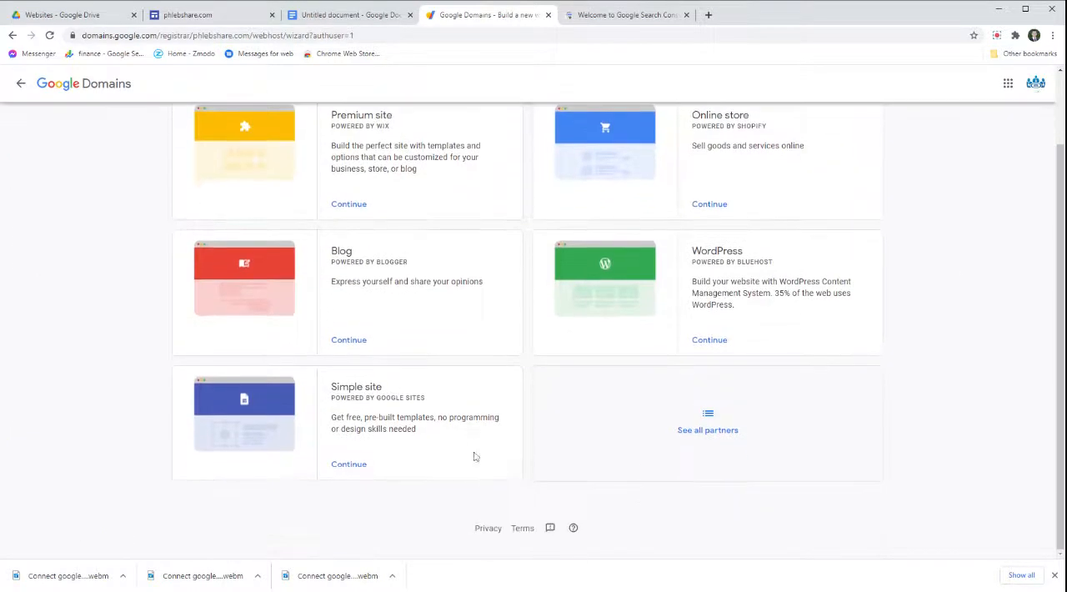
mouse_move(330, 407)
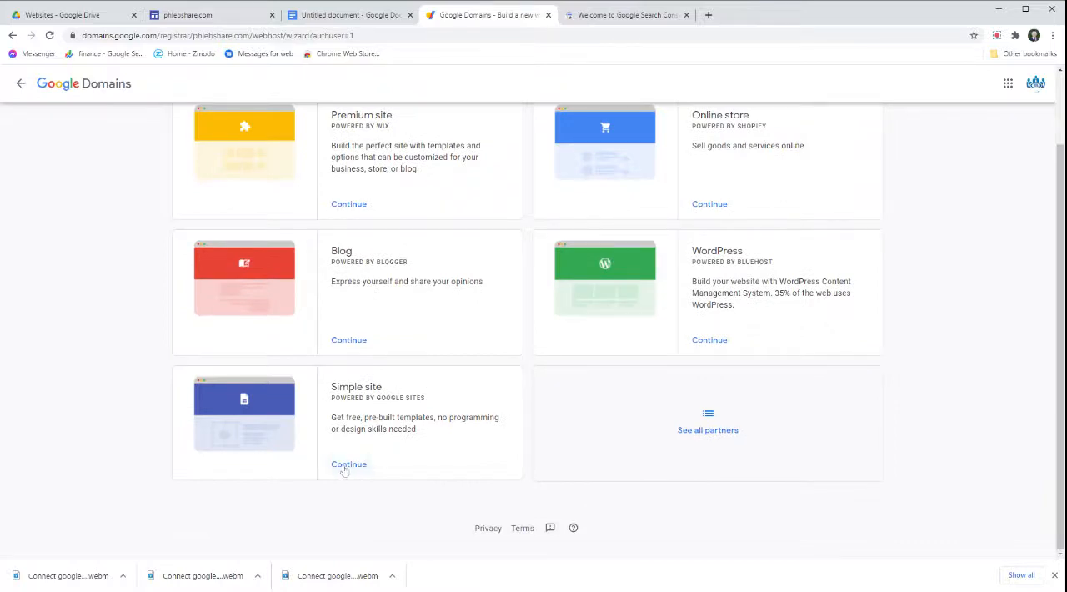
left_click(349, 463)
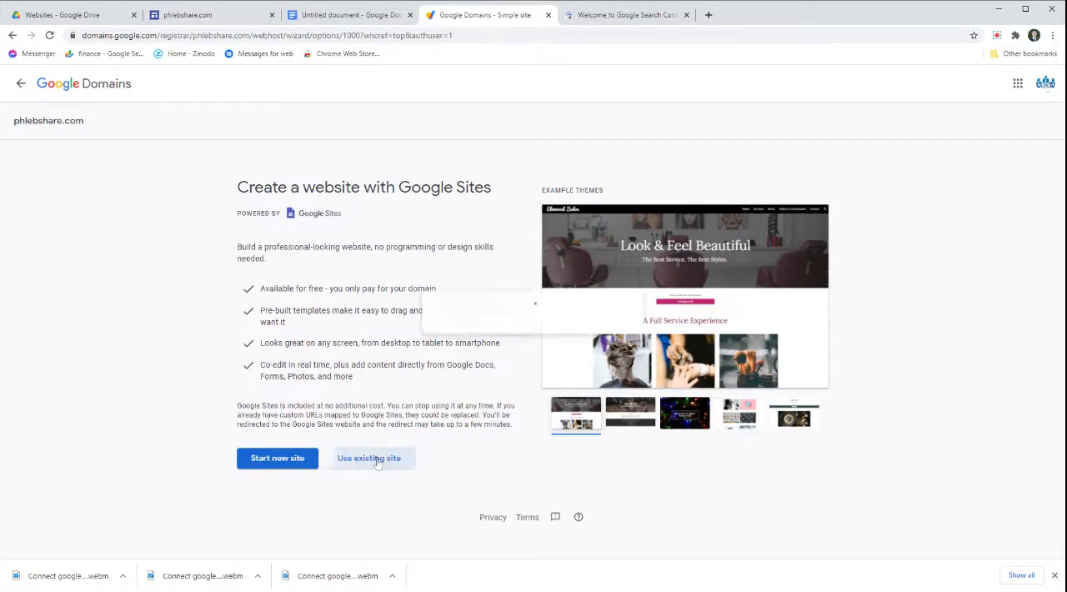
left_click(368, 457)
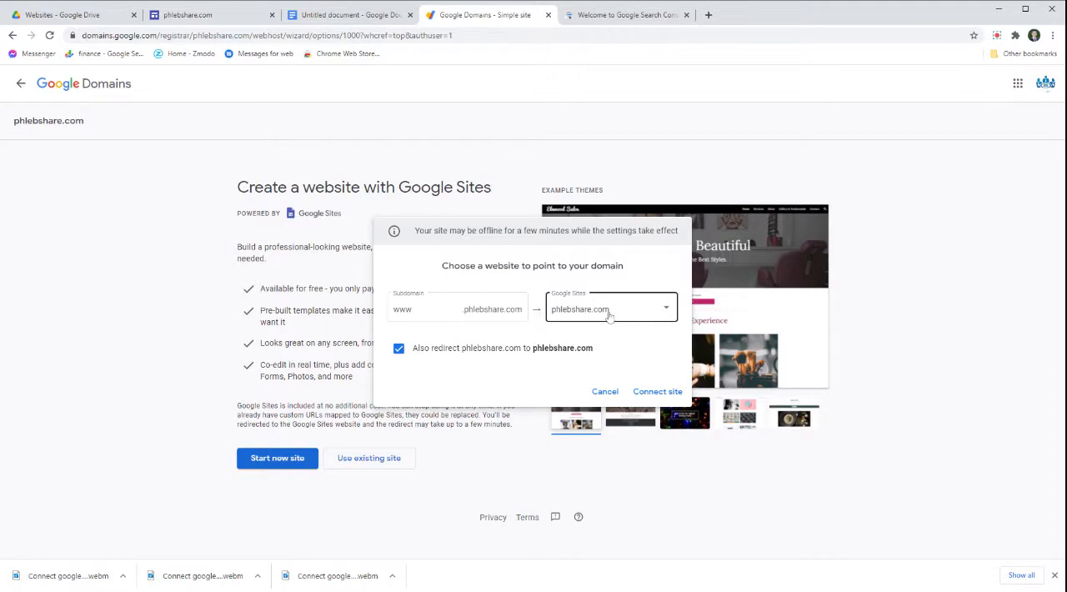
Step: Pick the phlebshare.com Google Site, keep the www redirect, and connect the domain to it
left_click(457, 310)
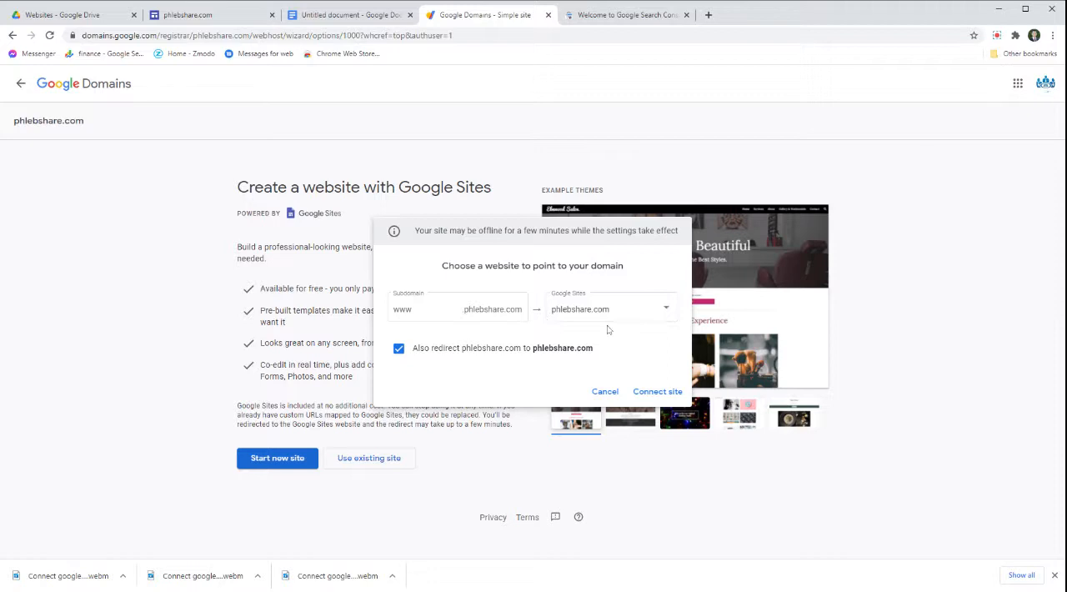
left_click(609, 309)
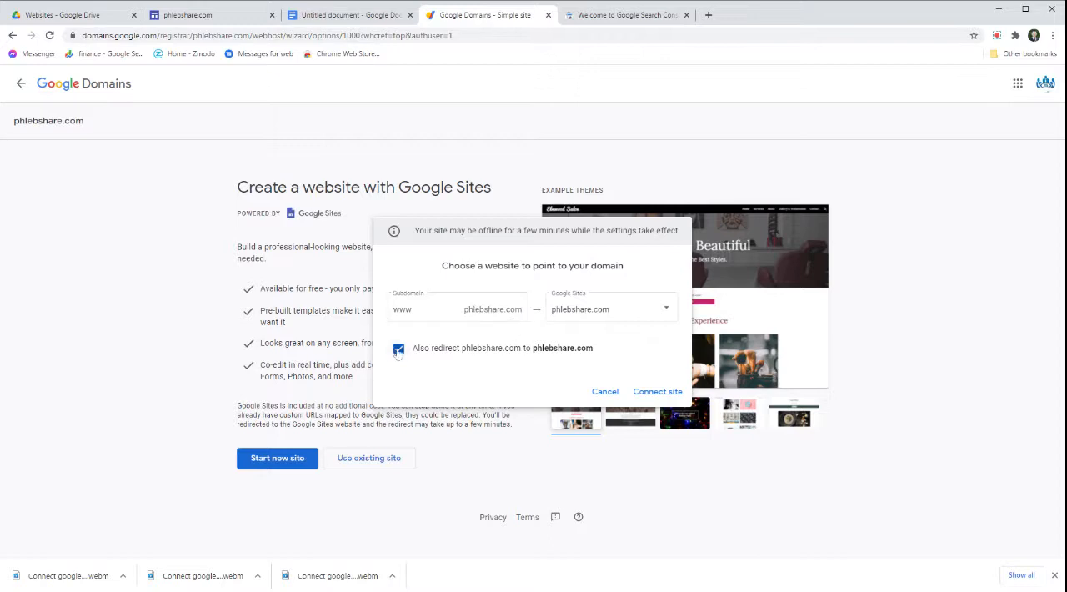
left_click(657, 390)
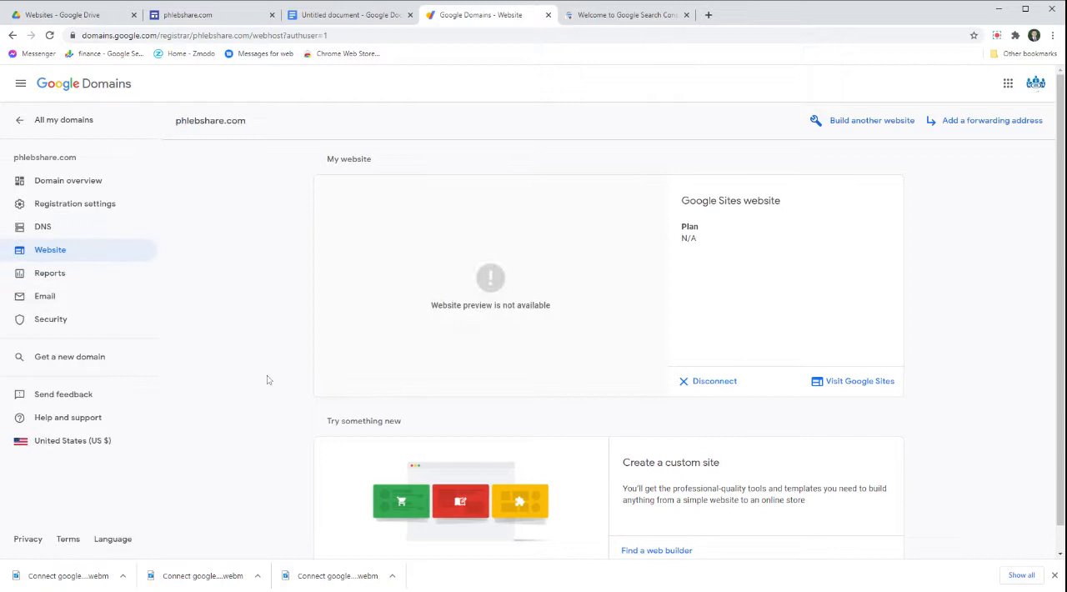
mouse_move(273, 372)
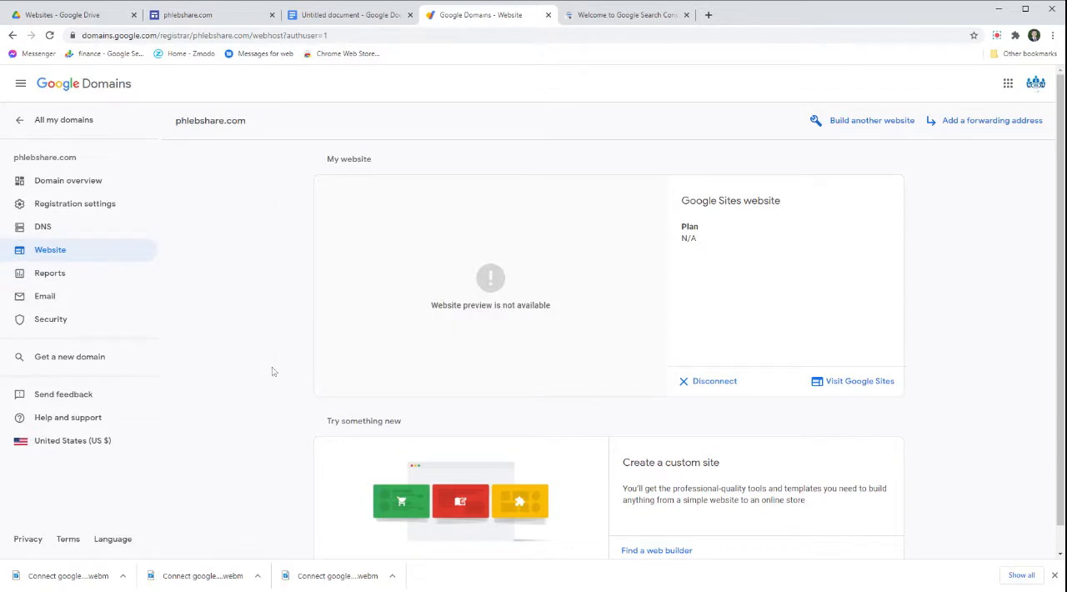
Step: Check the DNS page now shows a Google Sites synthetic record for phlebshare.com awaiting SSL
left_click(43, 227)
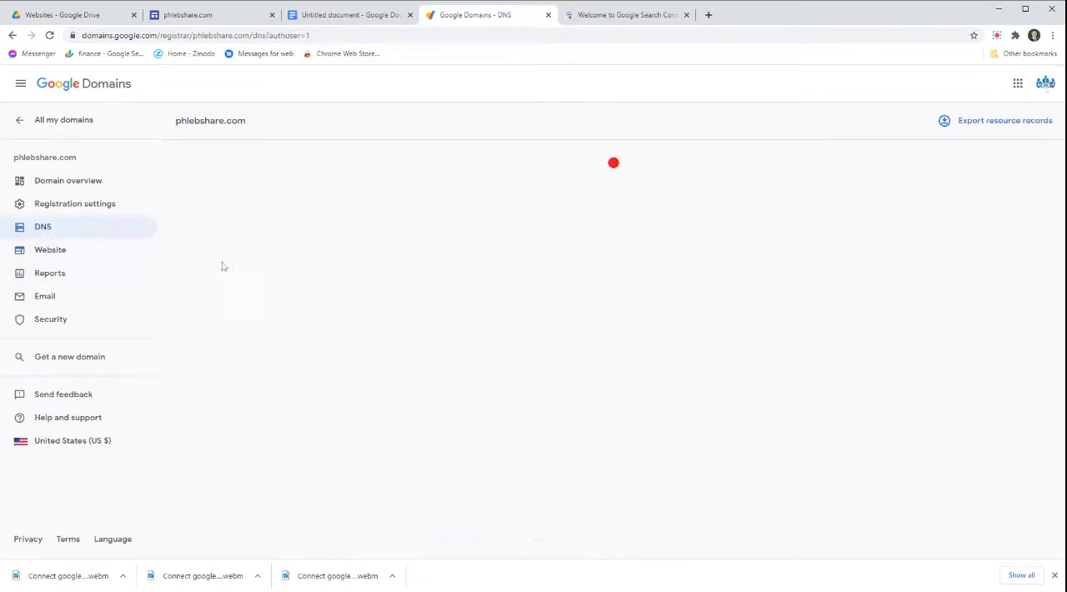
scroll("down", 3)
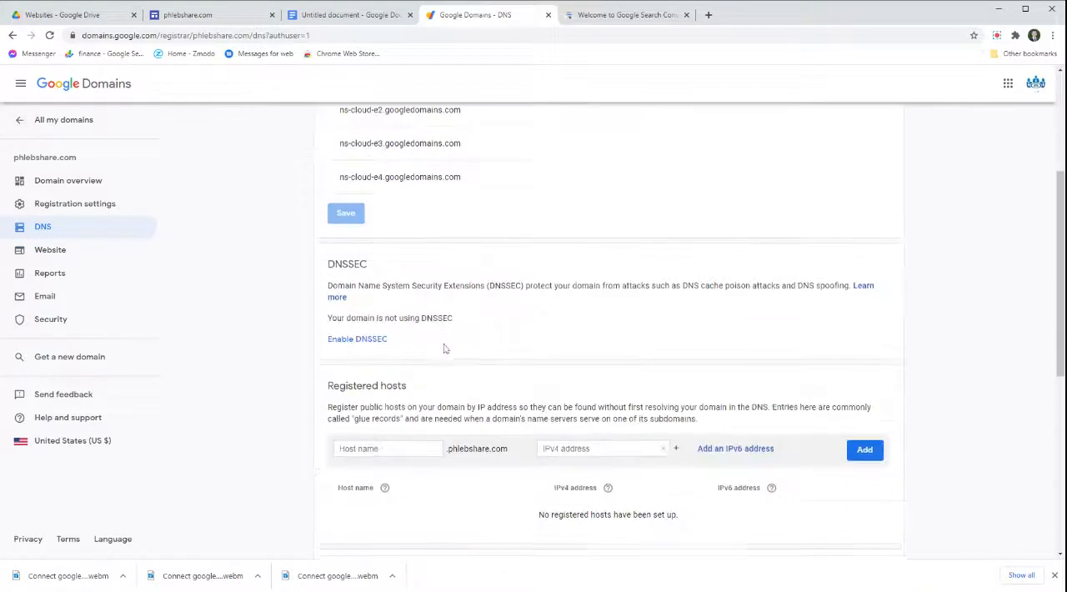
scroll("down", 3)
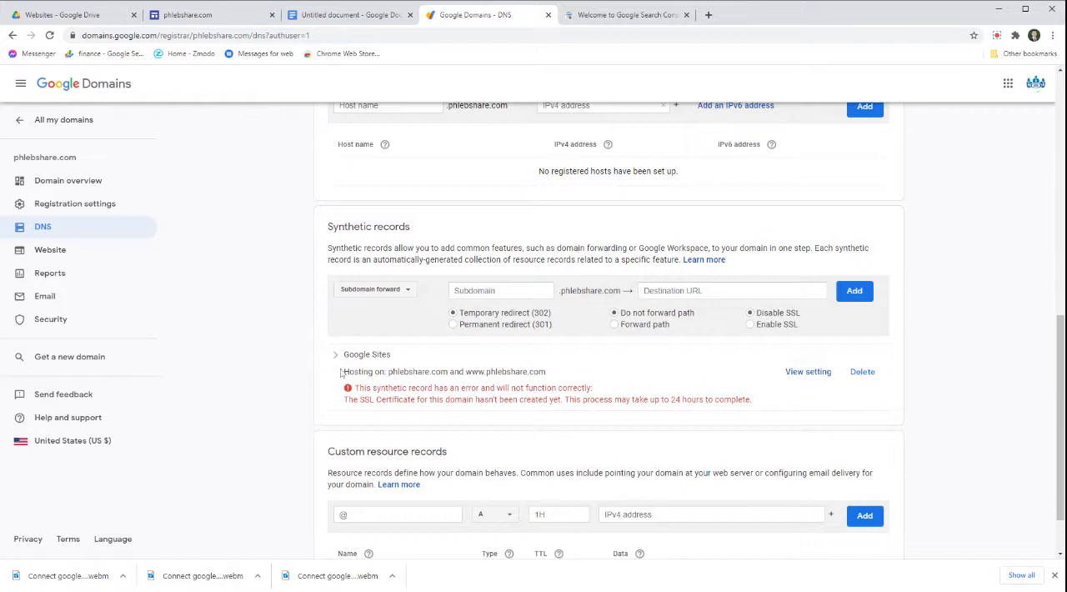
scroll("down", 3)
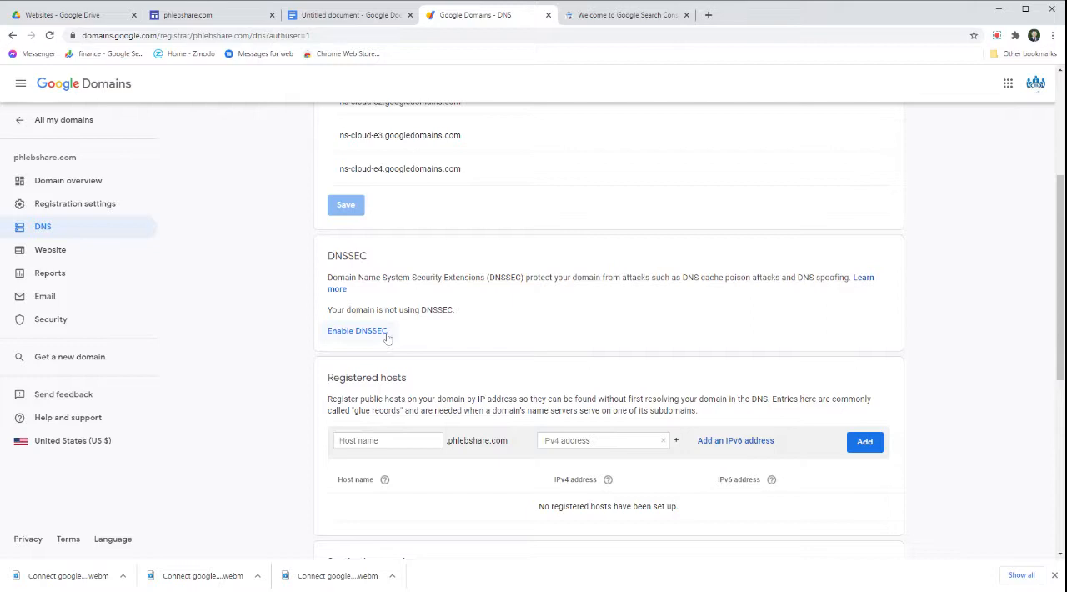
mouse_move(604, 257)
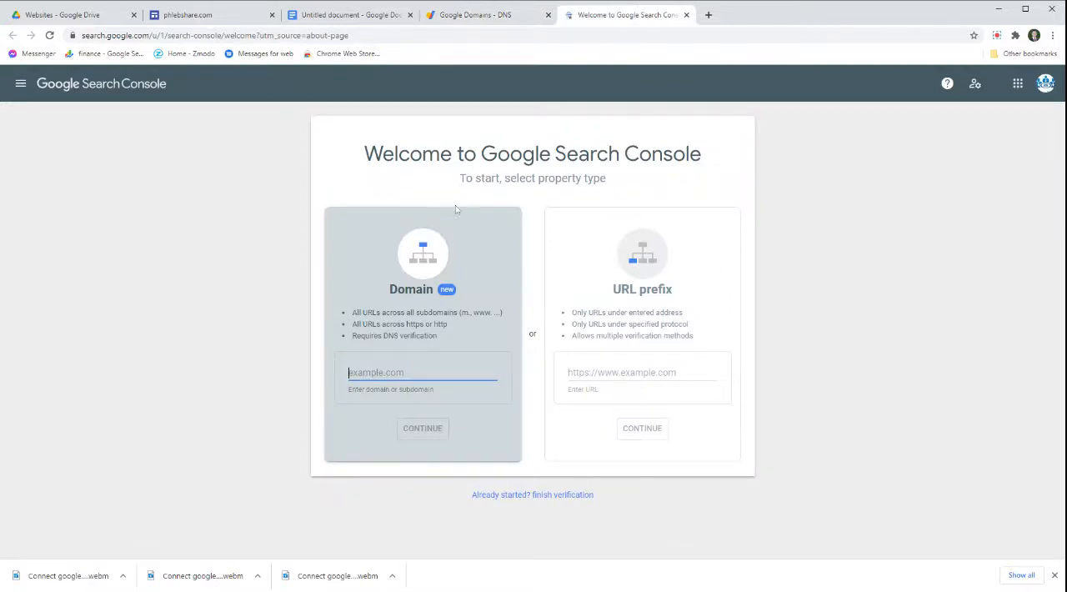
mouse_move(480, 25)
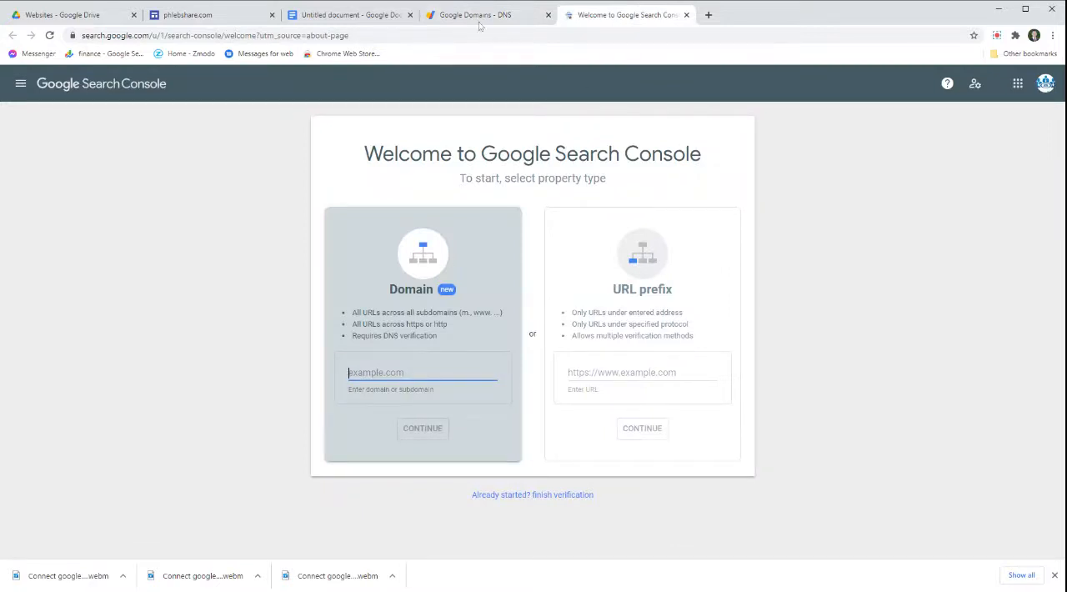
Step: Add phlebshare.com as a Search Console Domain property, auto-verified, then return to the tutorial doc
left_click(475, 13)
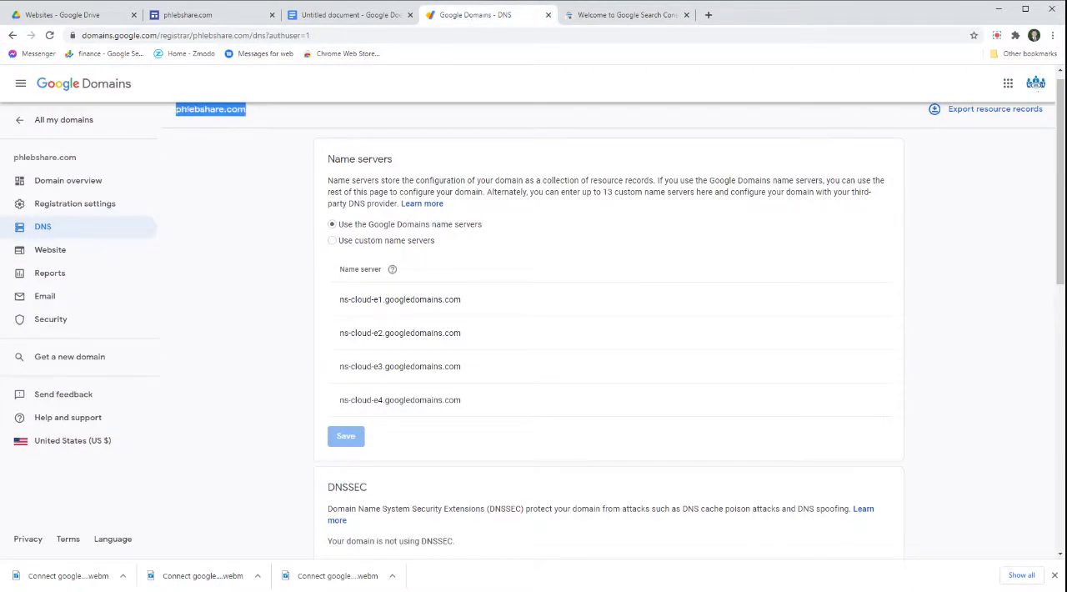
left_click(625, 14)
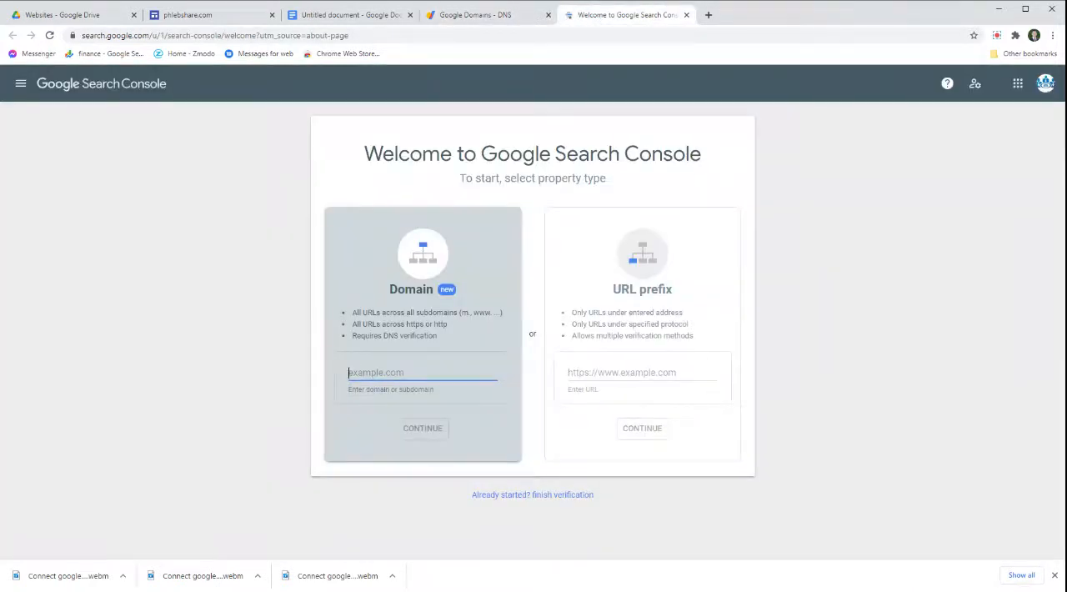
left_click(424, 427)
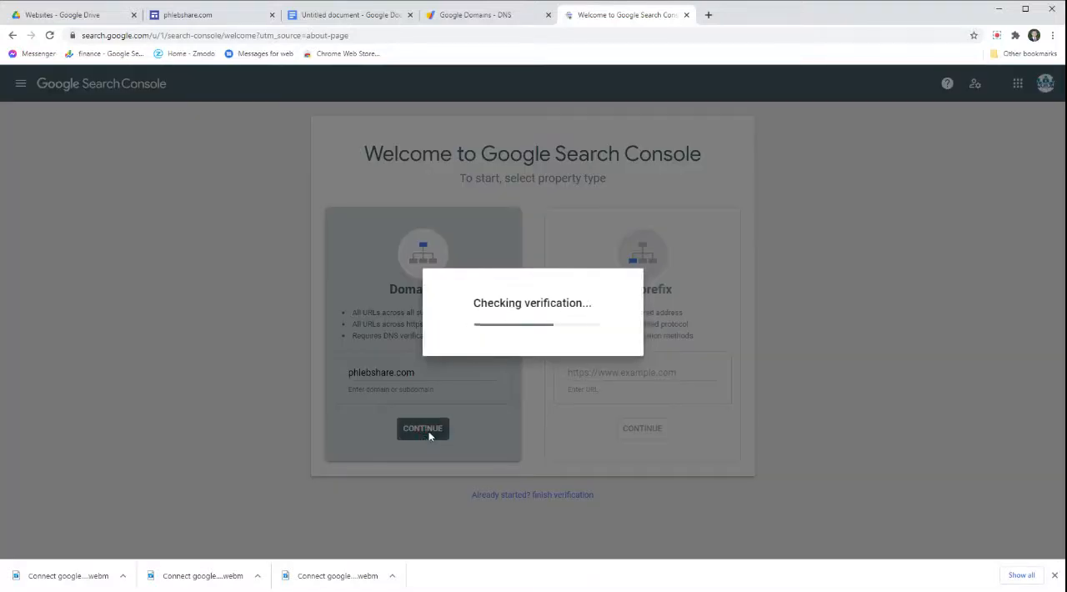
left_click(423, 426)
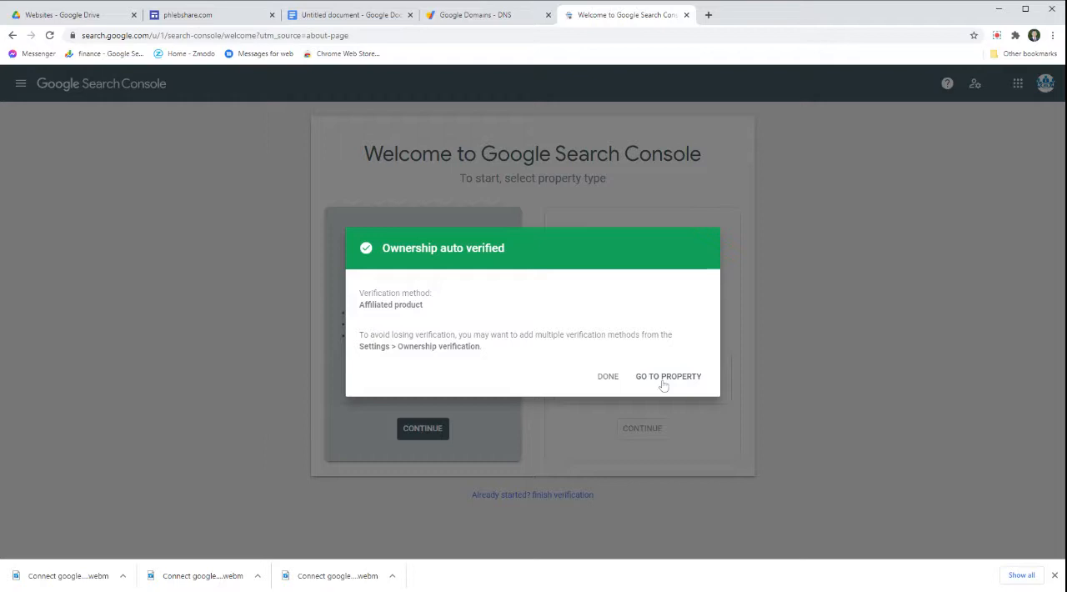
left_click(667, 376)
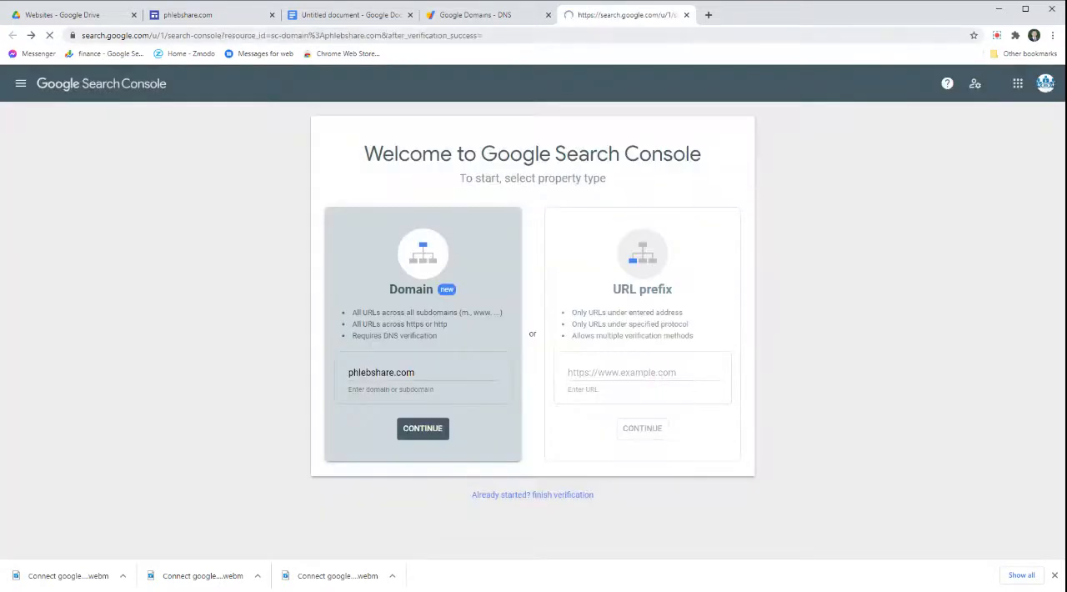
left_click(351, 13)
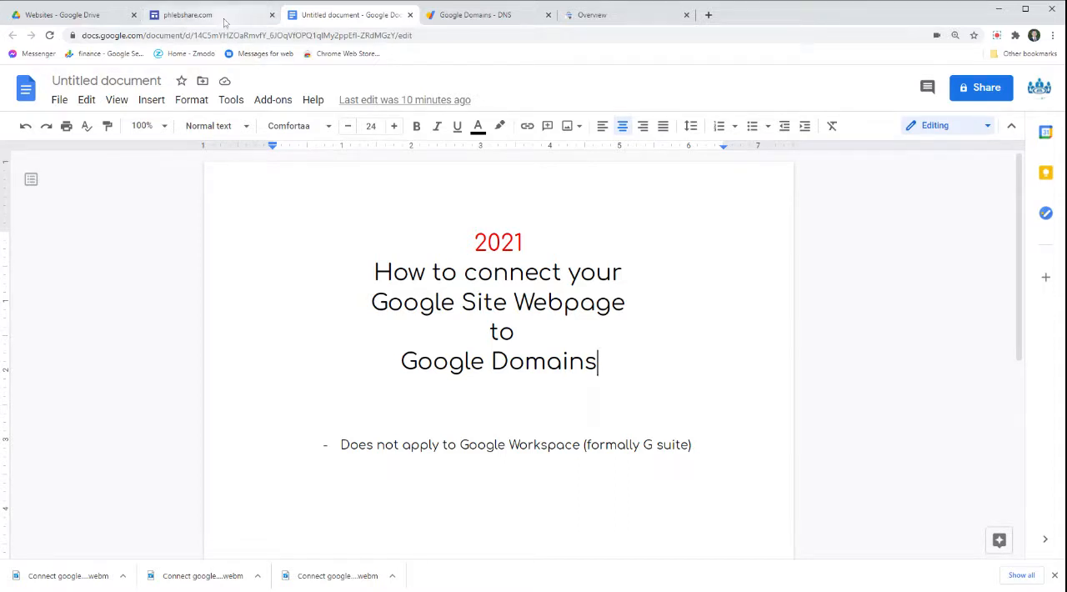
left_click(476, 13)
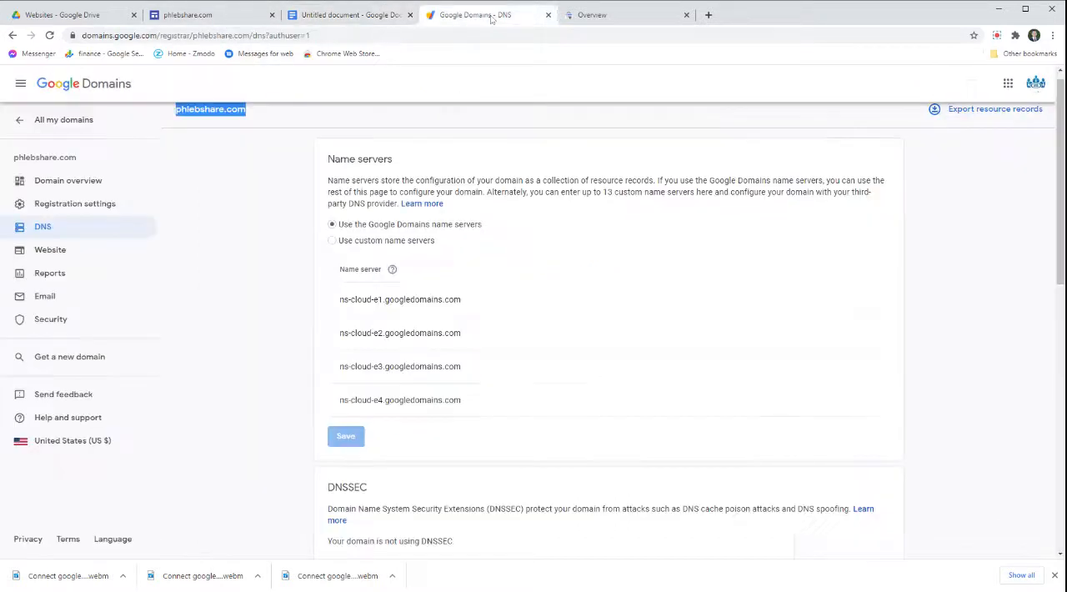
scroll("down", 3)
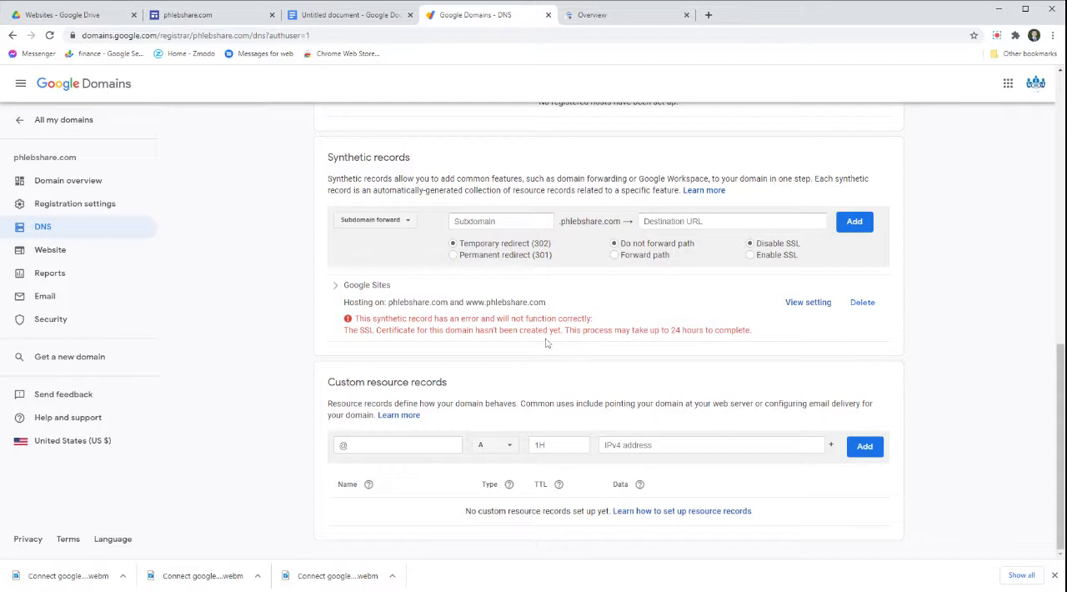
mouse_move(565, 539)
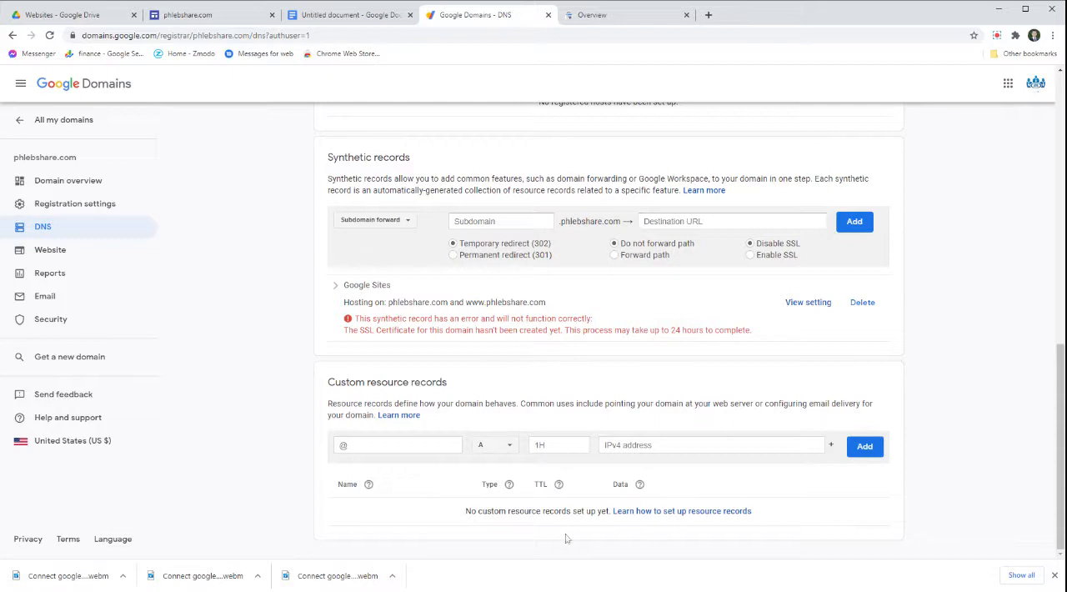
mouse_move(547, 390)
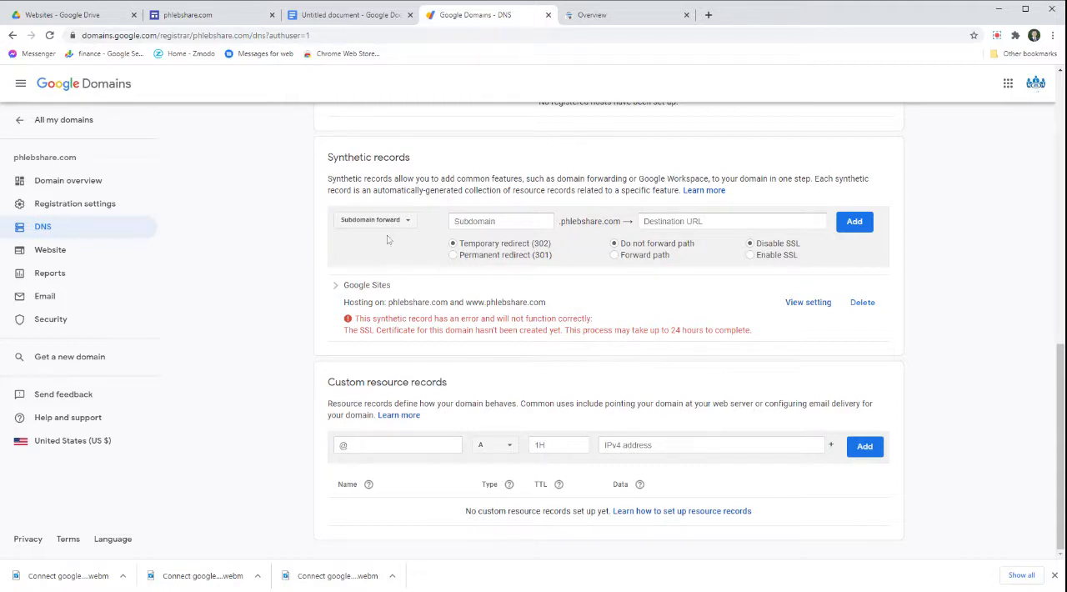
left_click(350, 14)
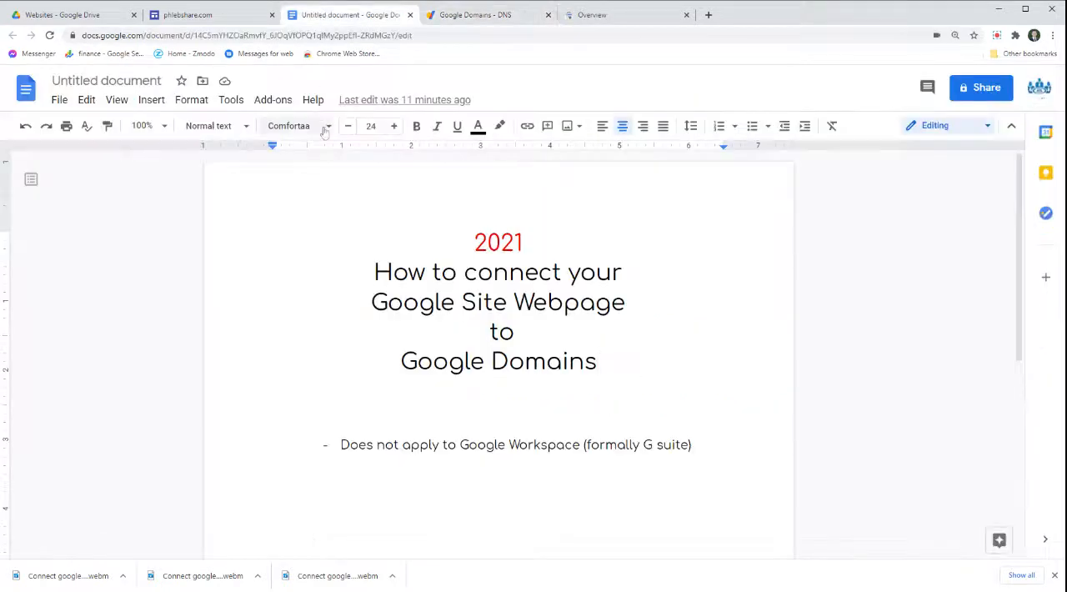